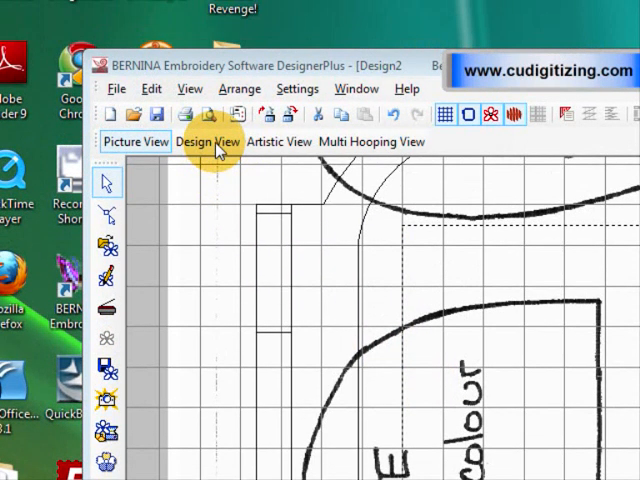
Show the scanned toe pattern picture at actual 1:1 size in Design View
click(208, 140)
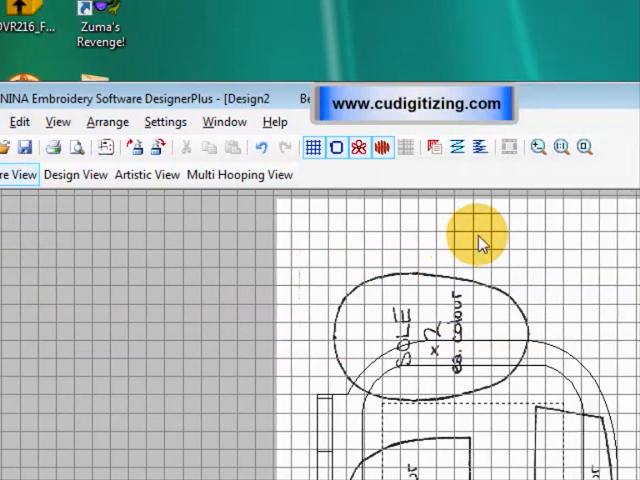
mouse_move(478, 264)
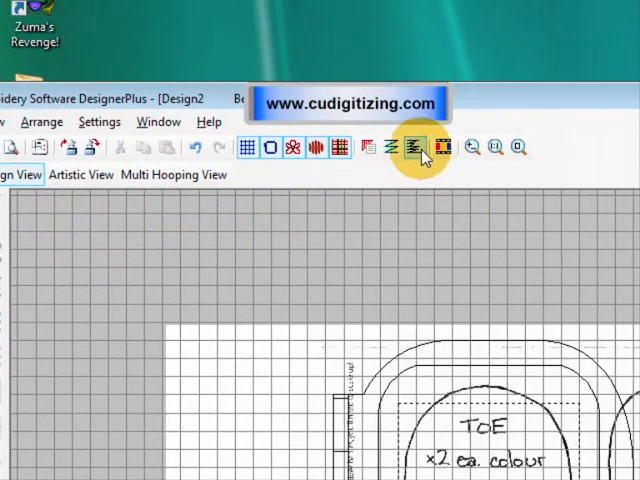
click(184, 120)
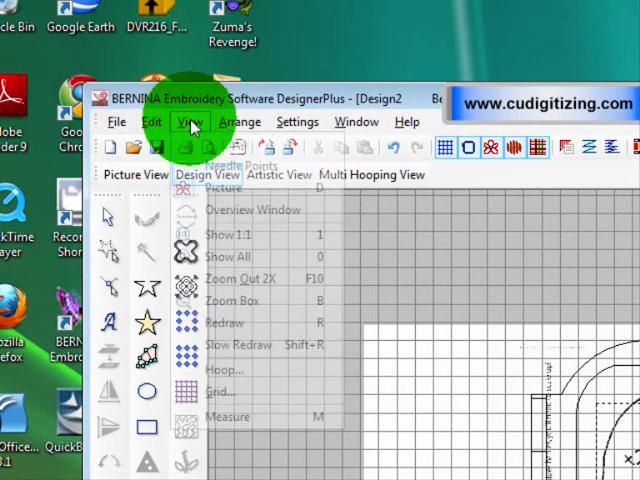
mouse_move(228, 234)
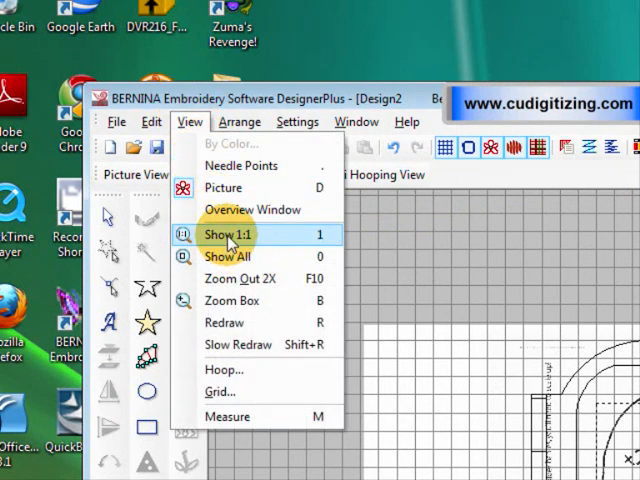
click(228, 234)
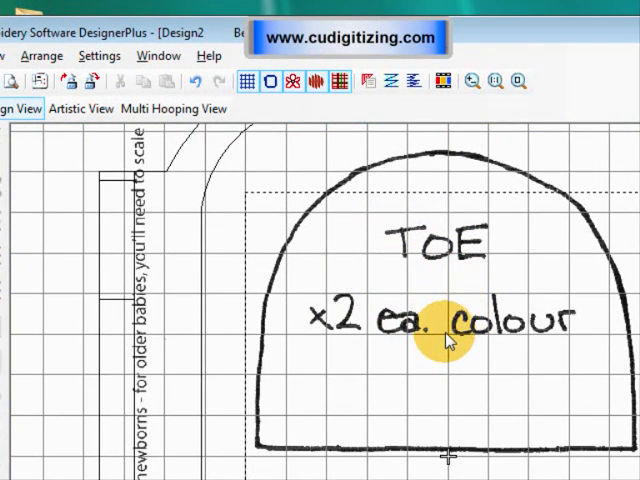
mouse_move(444, 364)
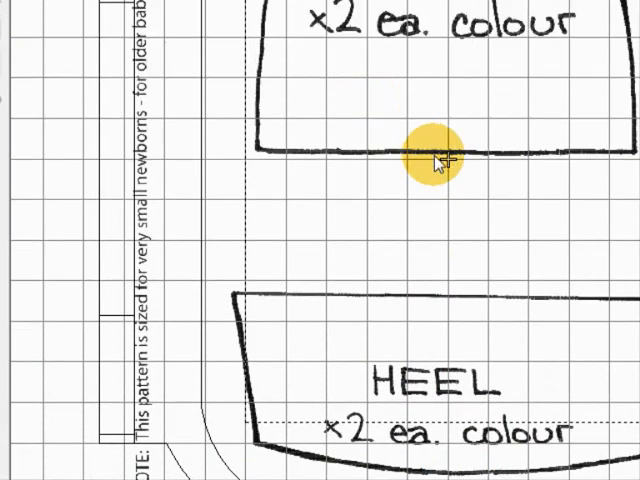
mouse_move(256, 156)
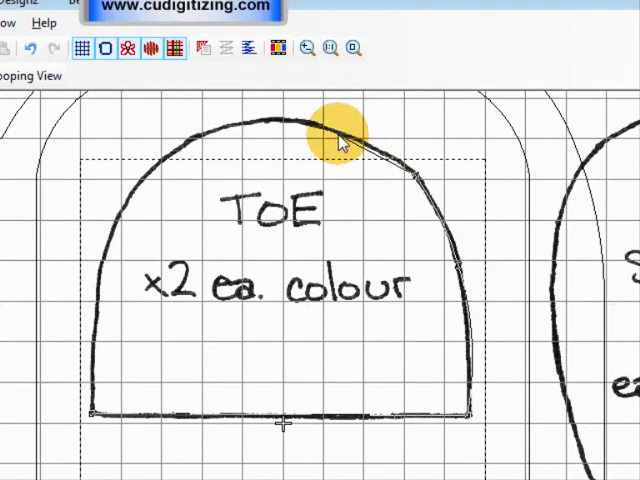
mouse_move(350, 138)
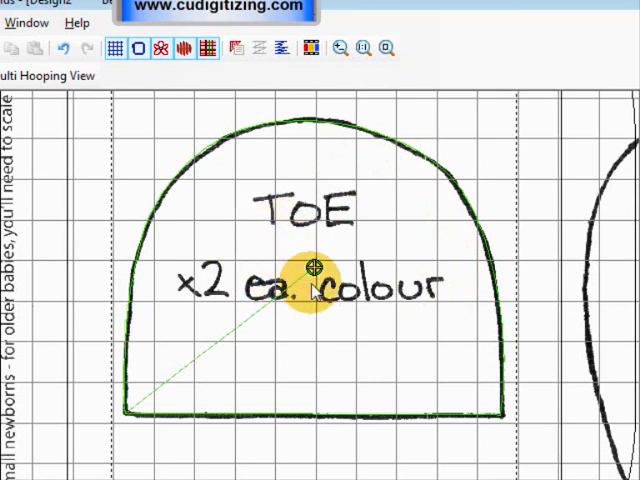
mouse_move(264, 250)
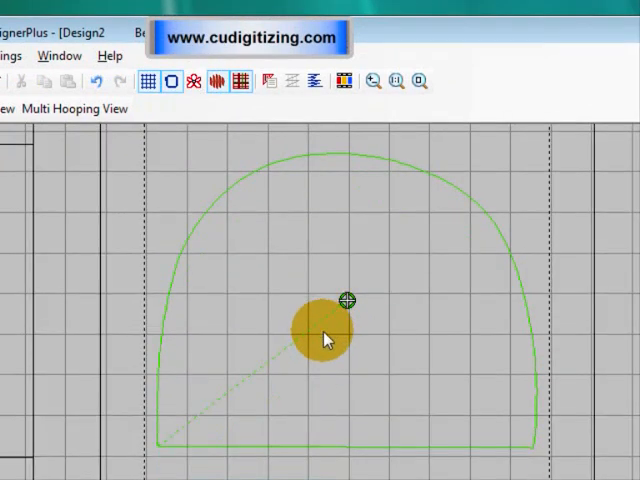
Give the traced toe outline a red thread colour
scroll(down, 3)
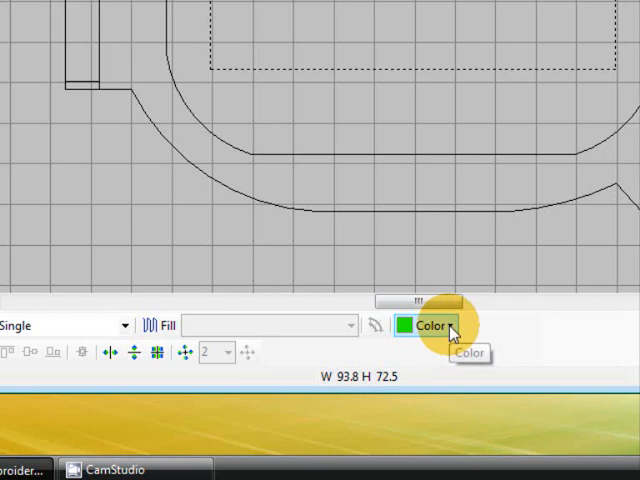
click(408, 320)
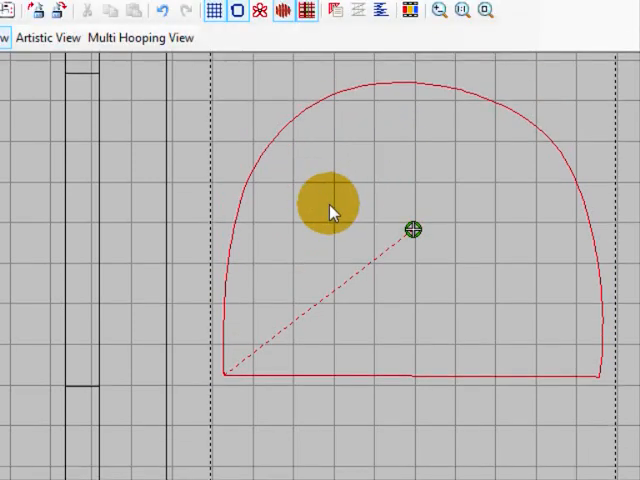
Insert the existing Bow1.ART50 design from the Bow1 folder into the toe design
click(156, 148)
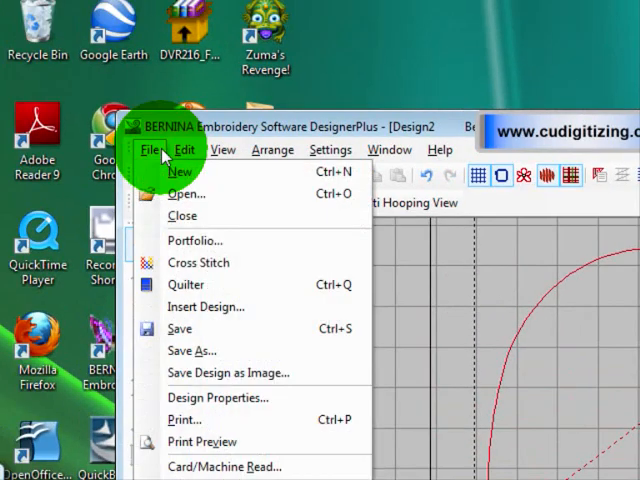
mouse_move(196, 306)
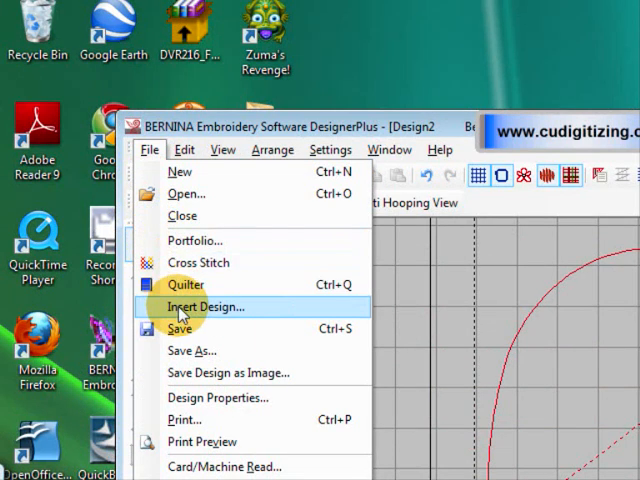
click(208, 308)
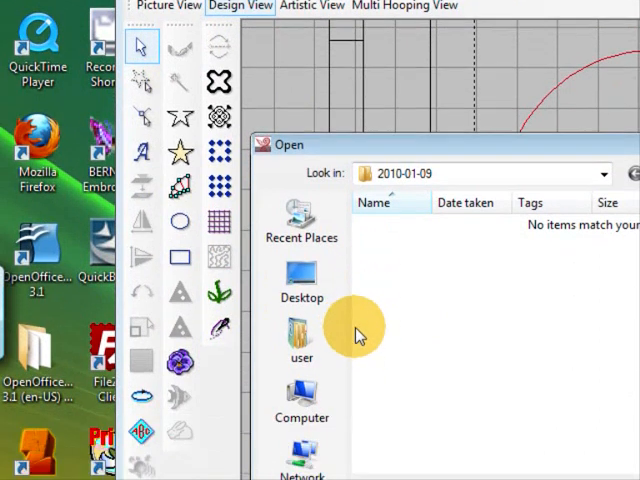
mouse_move(430, 336)
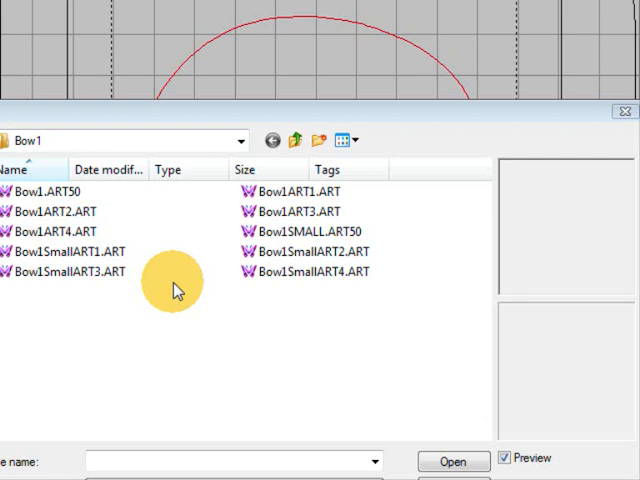
click(64, 272)
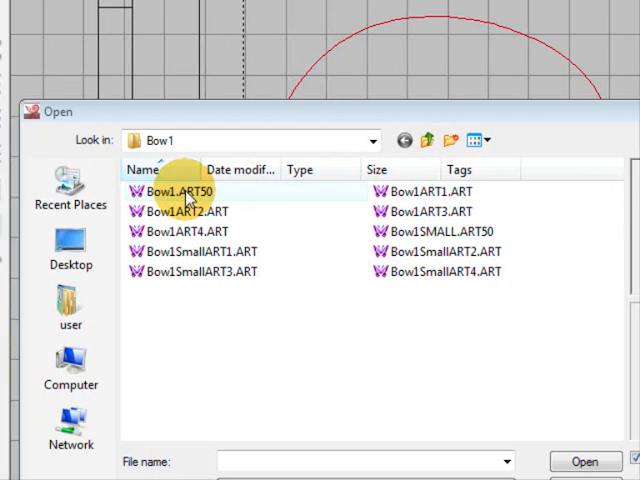
click(178, 192)
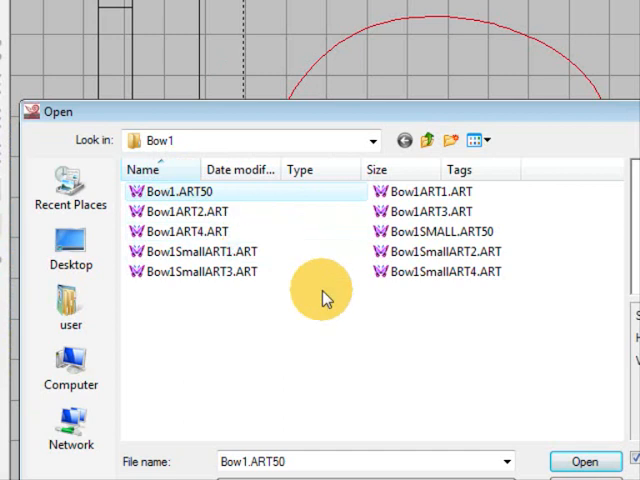
click(584, 462)
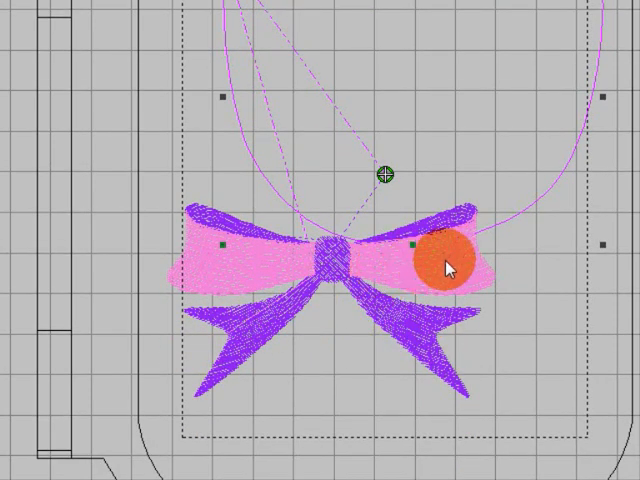
Set down the bow and move it inside the toe outline near its top edge
click(450, 264)
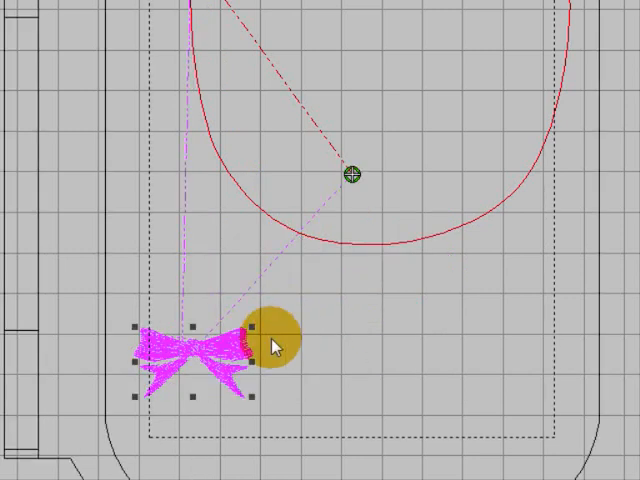
drag(270, 344, 380, 126)
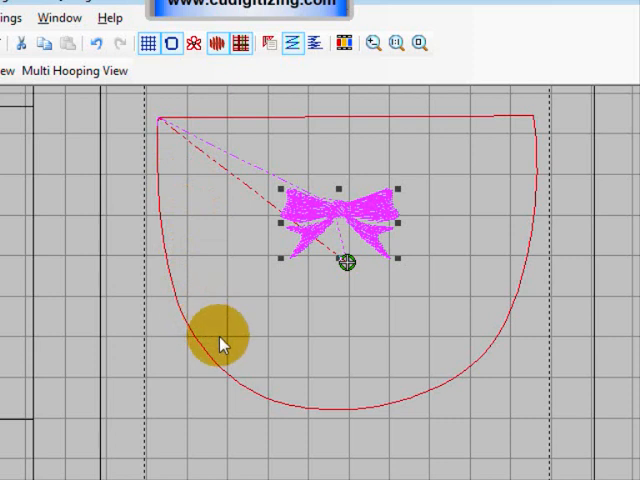
drag(222, 340, 232, 210)
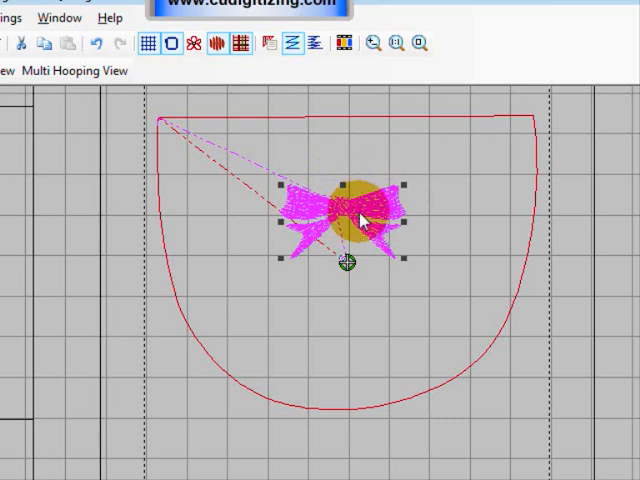
Centre the bow below the toe's top edge and group it with the outline
drag(356, 210, 436, 176)
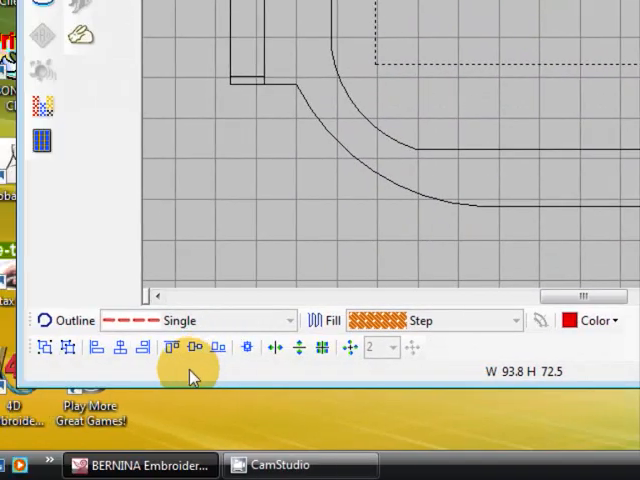
mouse_move(172, 348)
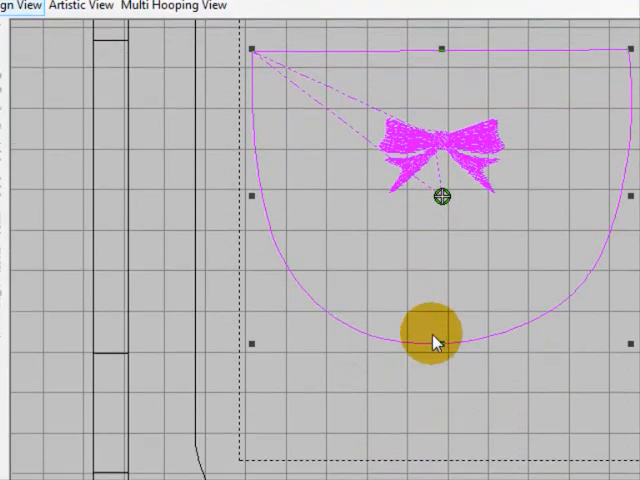
click(432, 344)
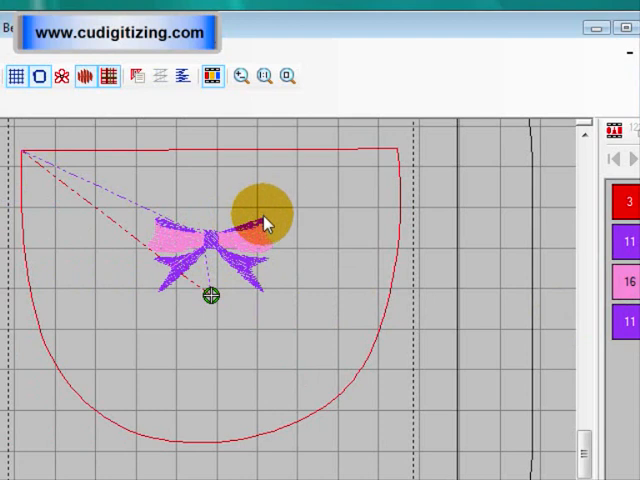
Assign purple and pink thread colours to the bow's stitch objects
click(176, 144)
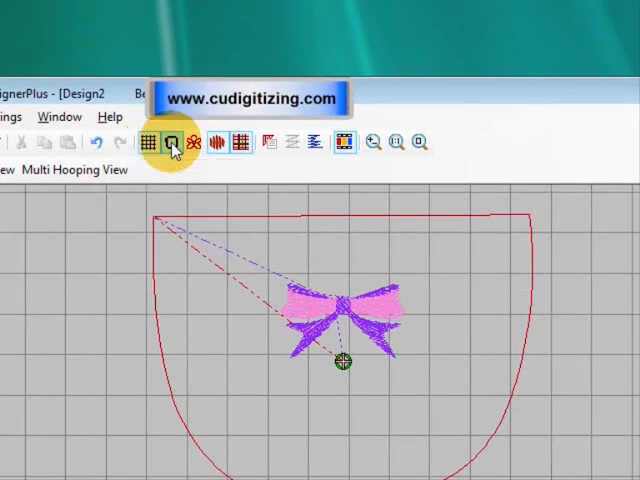
Display the artista 255 x 145 Oval hoop around the design
click(172, 144)
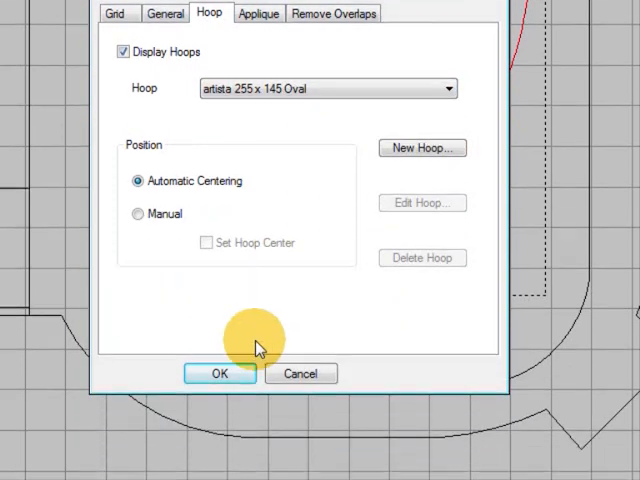
click(220, 372)
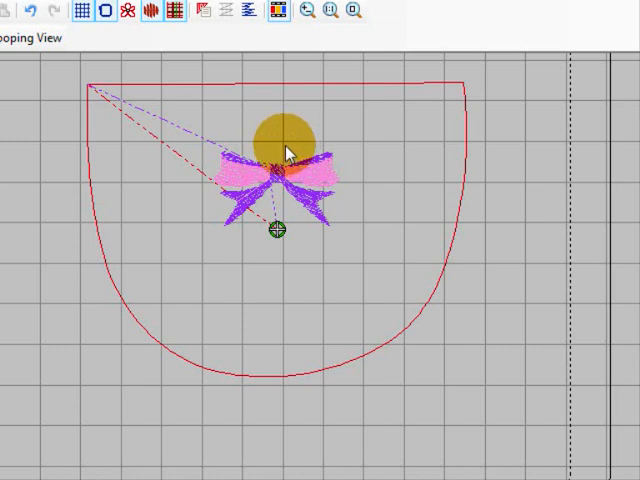
Duplicate the toe with bow as a mirrored copy positioned below the first
drag(284, 150, 324, 180)
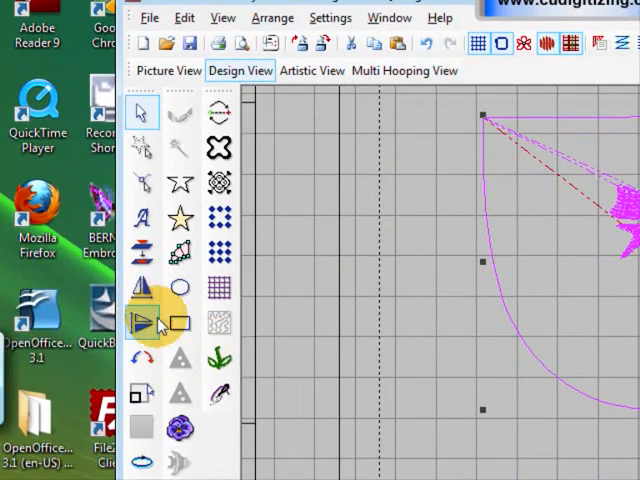
mouse_move(142, 322)
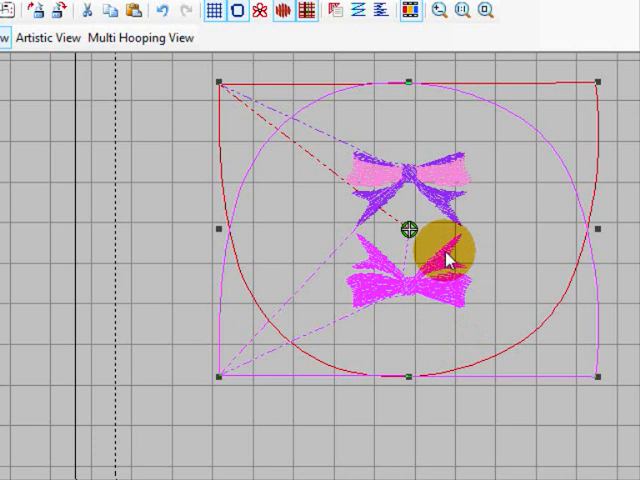
drag(440, 256, 472, 280)
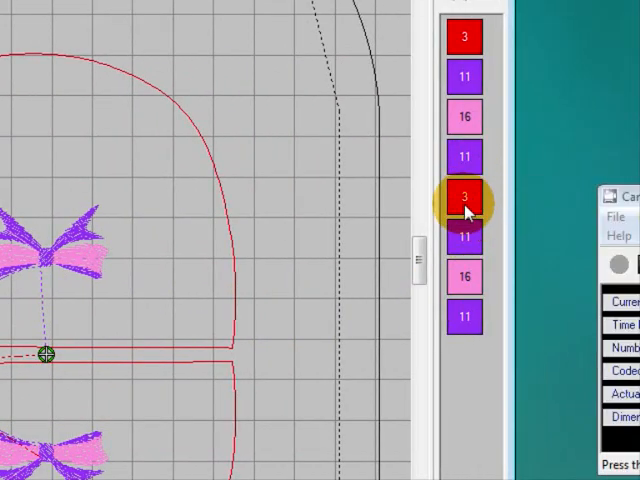
Move the second red outline colour to the start of the Color Film order
click(464, 196)
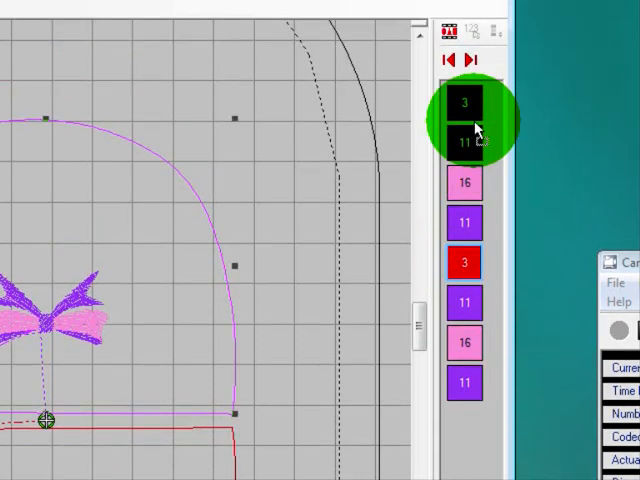
click(464, 104)
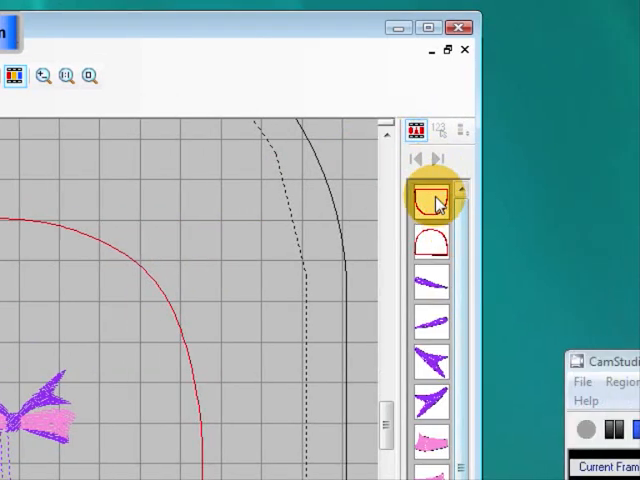
List individual stitch objects and move a bow piece beside same-coloured pieces
click(430, 240)
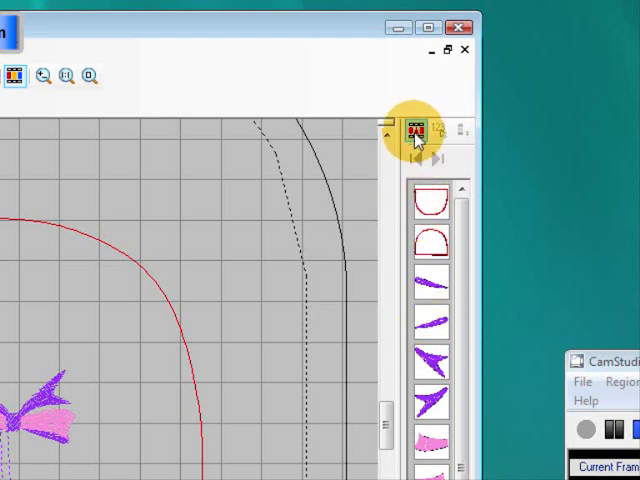
click(410, 130)
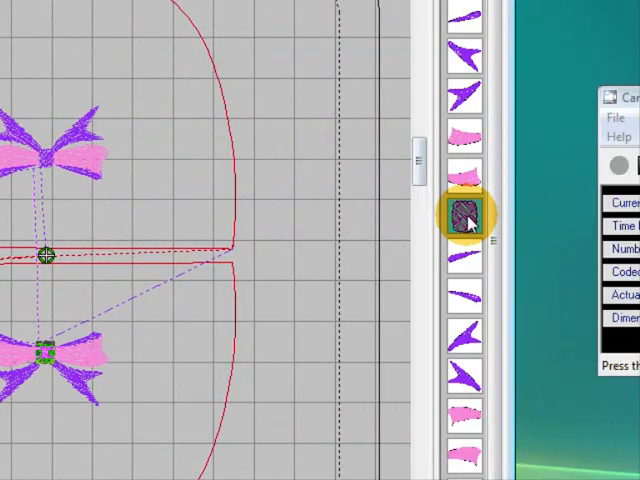
click(464, 216)
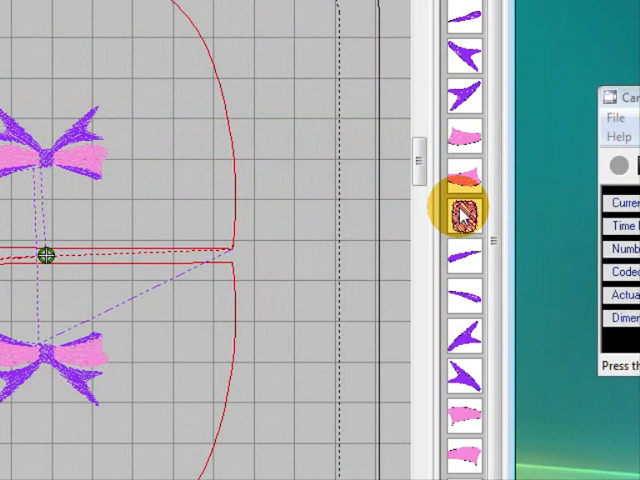
click(464, 210)
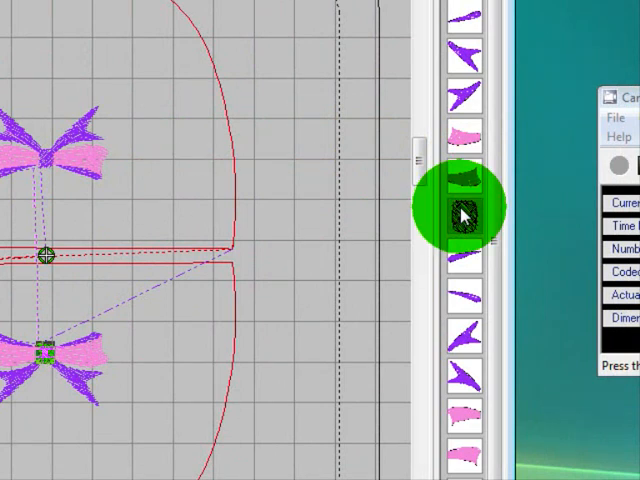